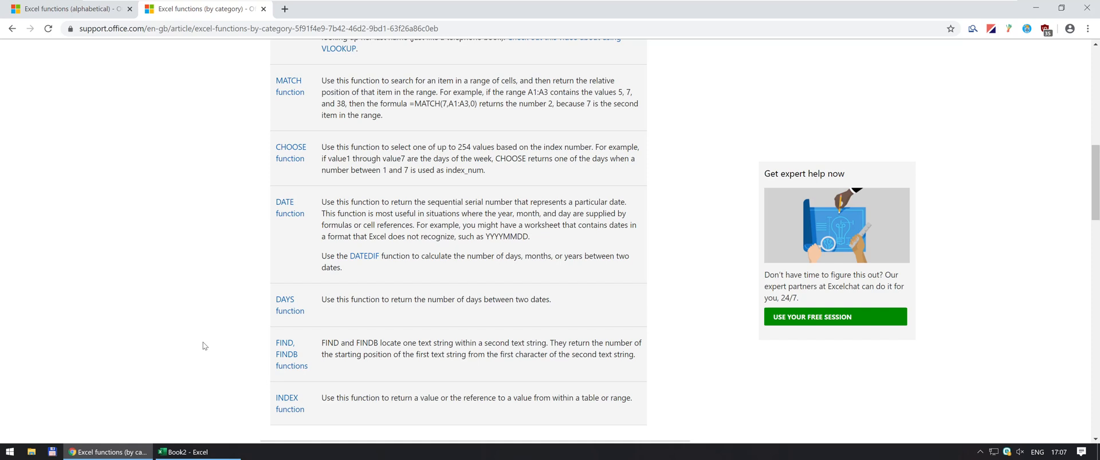
pyautogui.moveTo(261, 350)
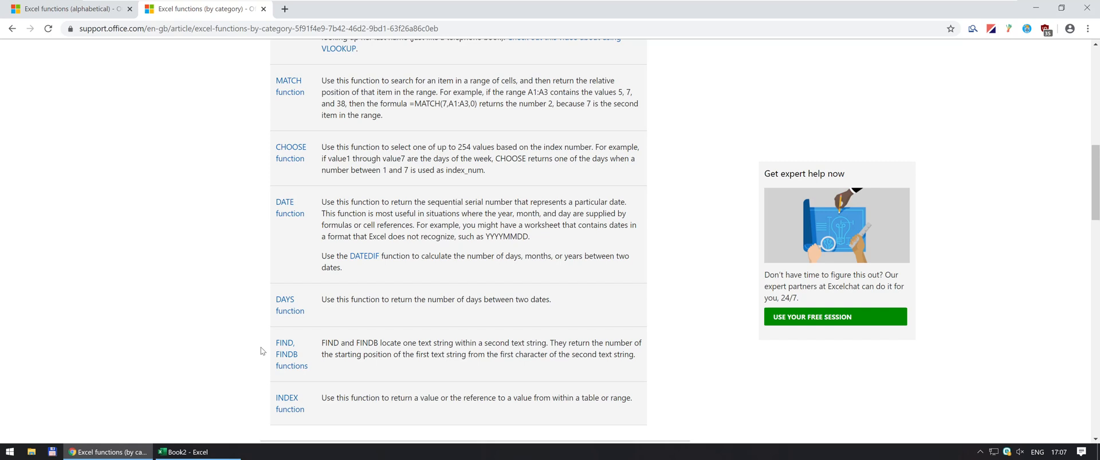
# Open the FIND, FINDB functions support article from the functions-by-category list.
pyautogui.click(286, 349)
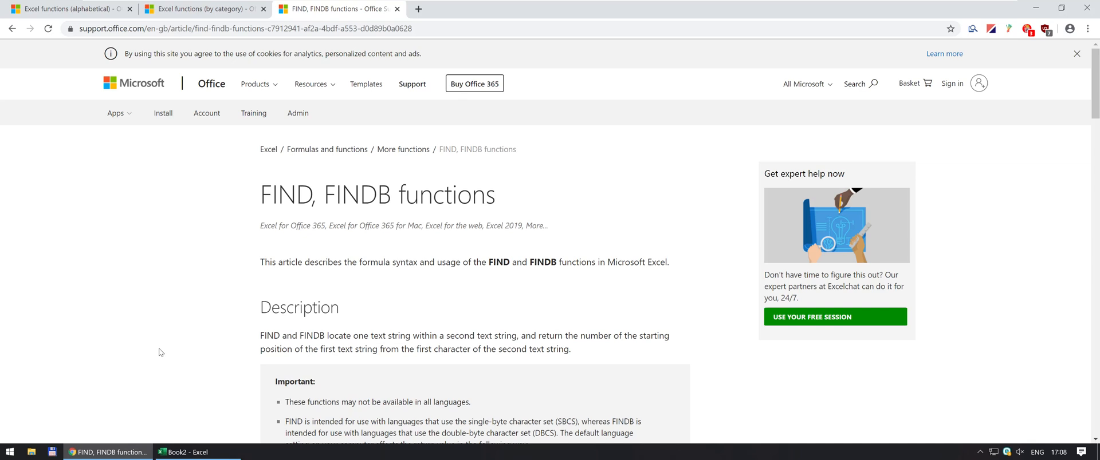
# Scroll the FIND article to its Syntax section and select the within_text argument.
pyautogui.scroll(-3)
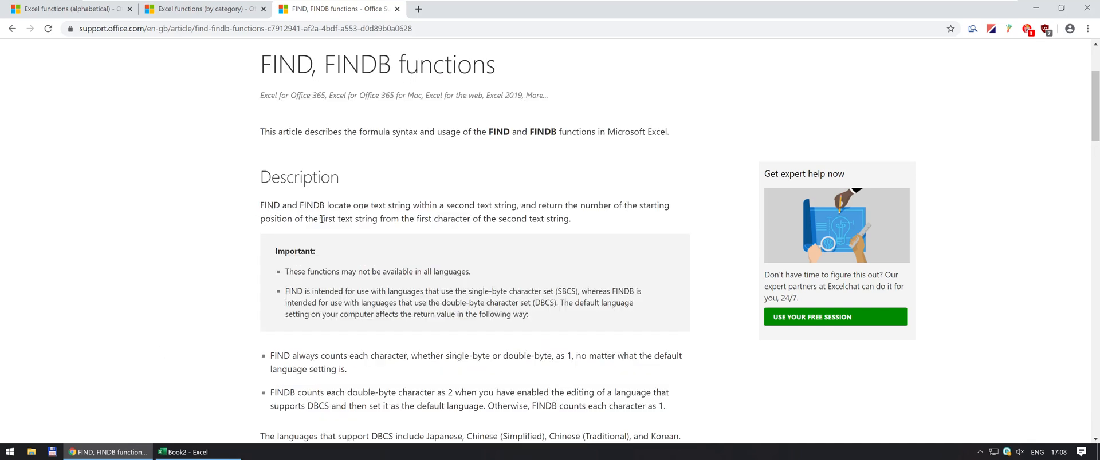
pyautogui.moveTo(210, 237)
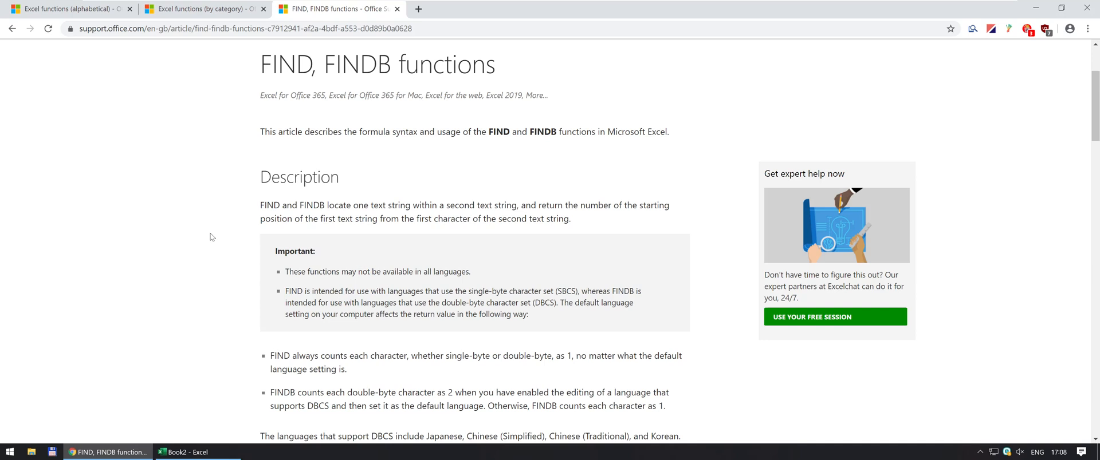
pyautogui.moveTo(225, 239)
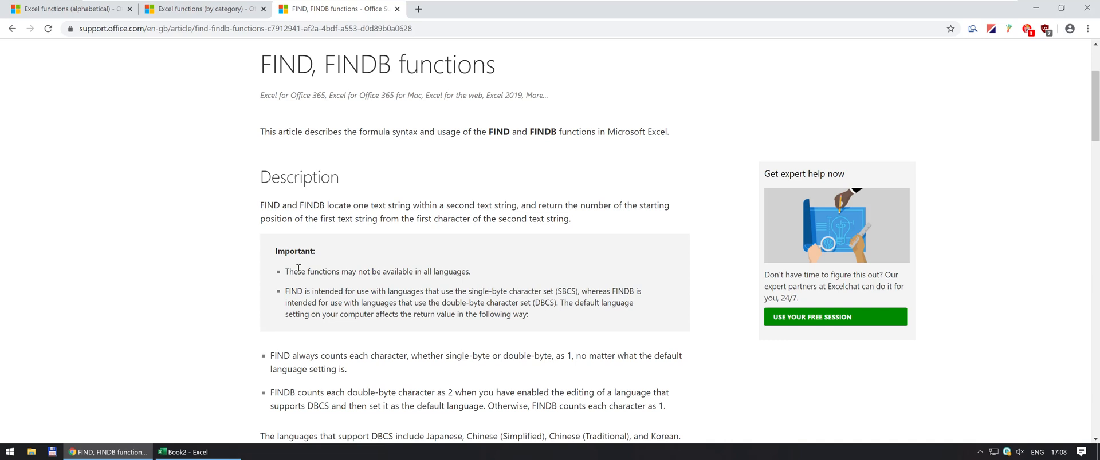
pyautogui.moveTo(324, 289)
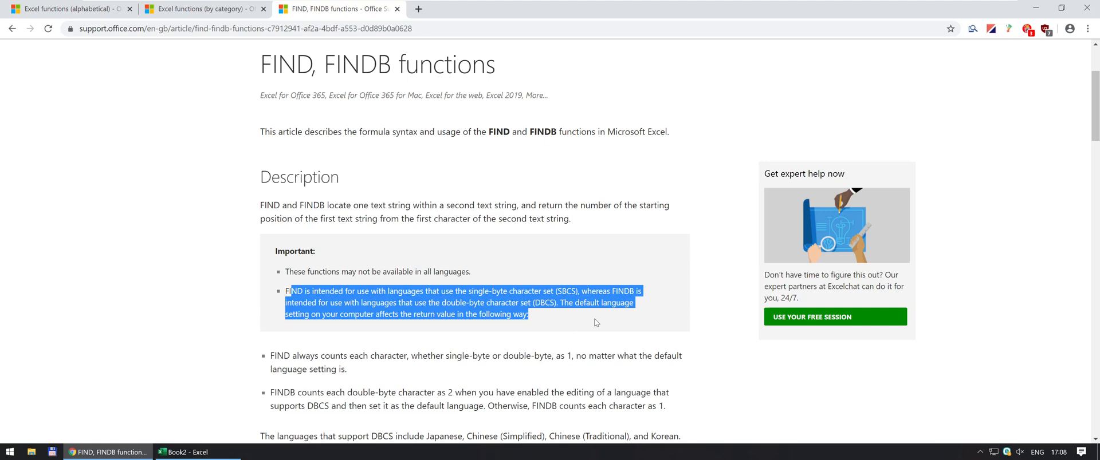
pyautogui.scroll(-3)
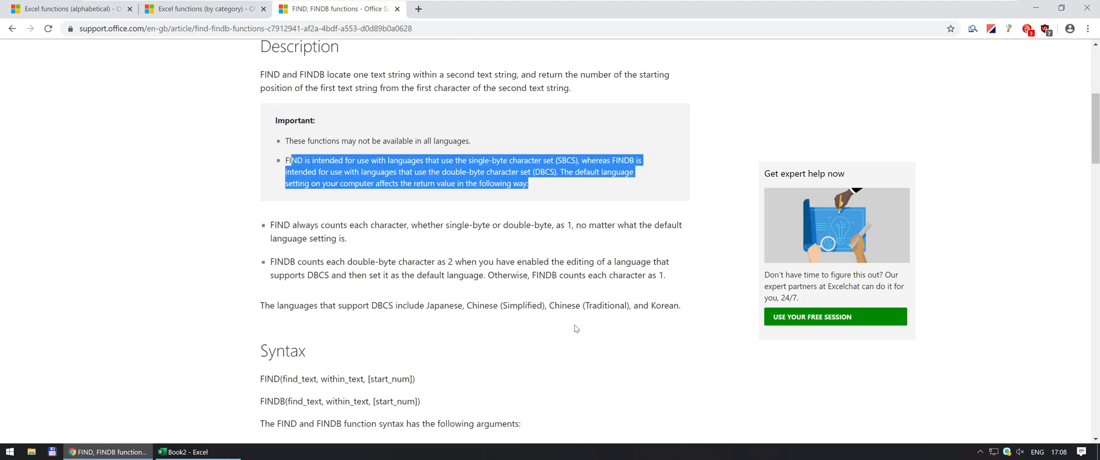
pyautogui.scroll(-3)
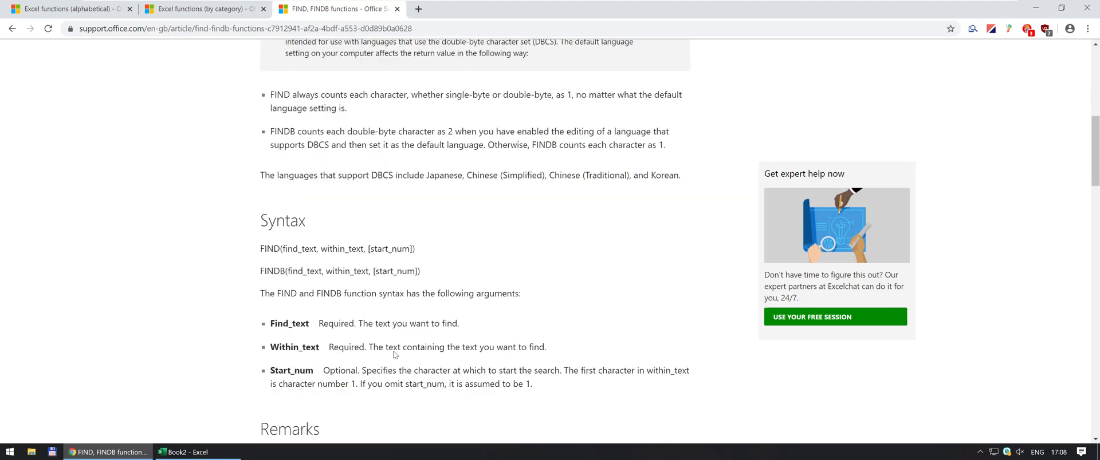
pyautogui.moveTo(305, 248)
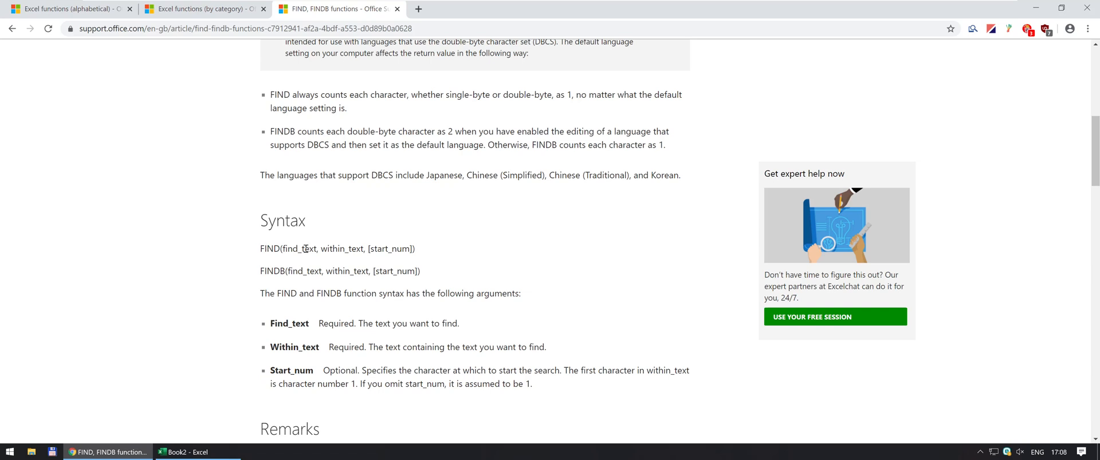
pyautogui.doubleClick(302, 249)
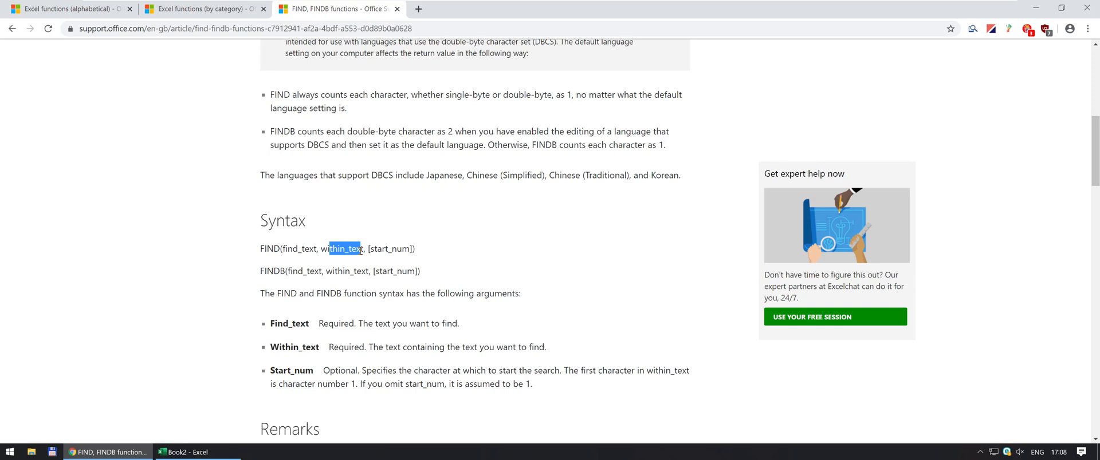
pyautogui.moveTo(382, 249)
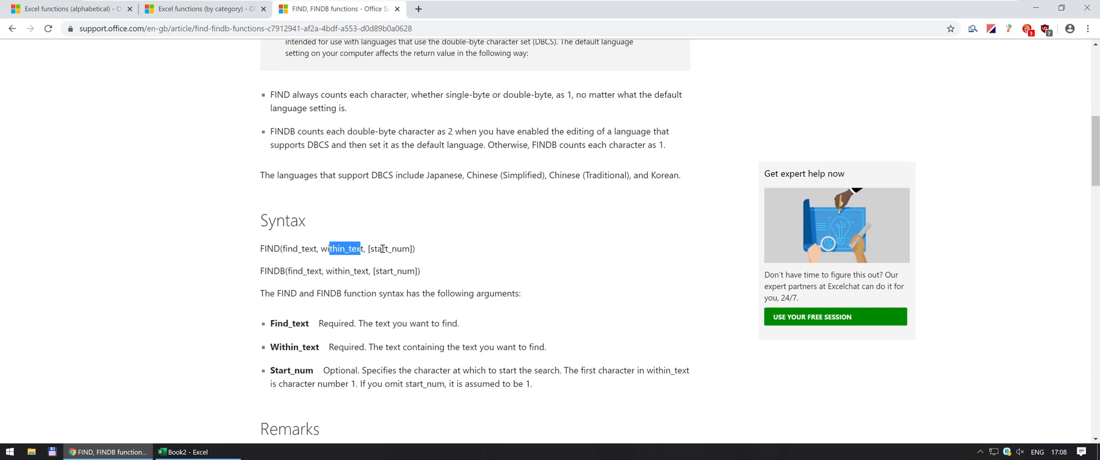
pyautogui.moveTo(401, 250)
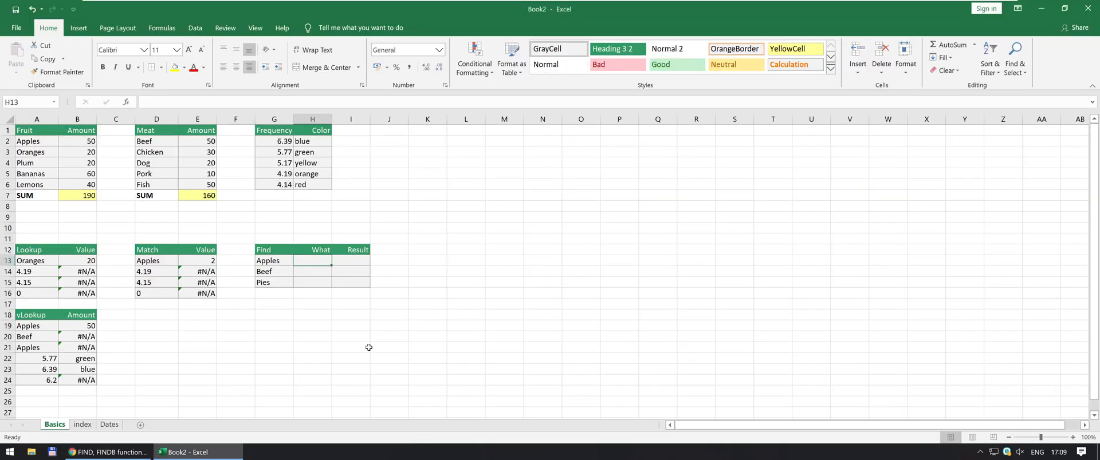
# Enter p, e and p in H13:H15 as the letters to find.
pyautogui.write('p')
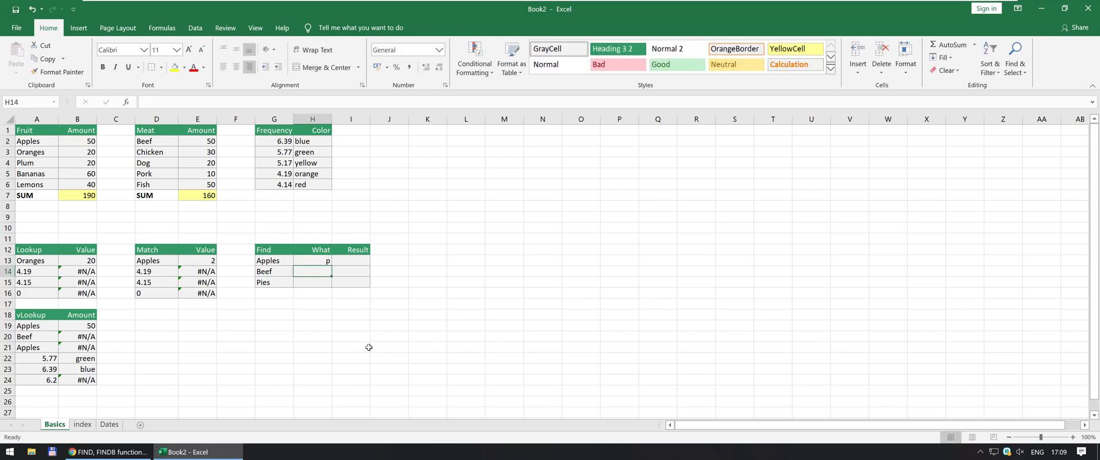
pyautogui.write('e')
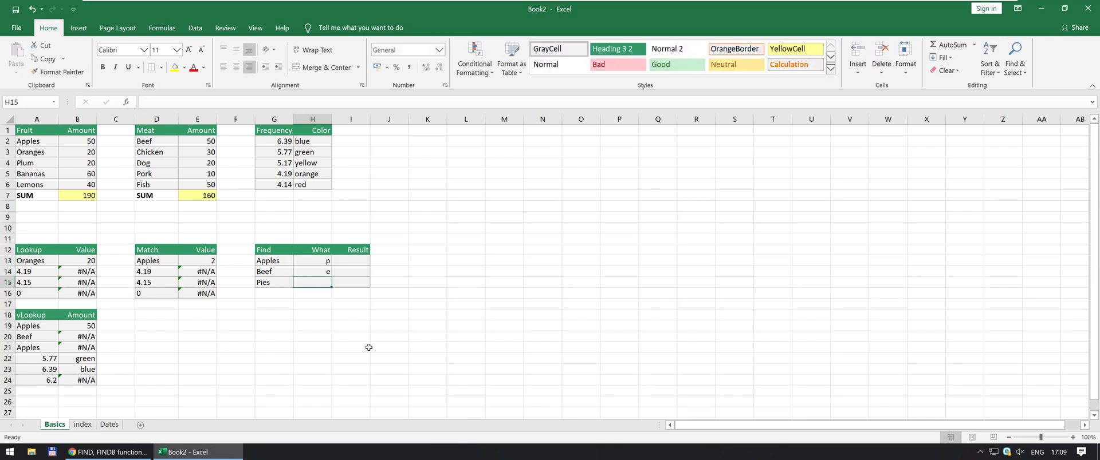
pyautogui.write('p')
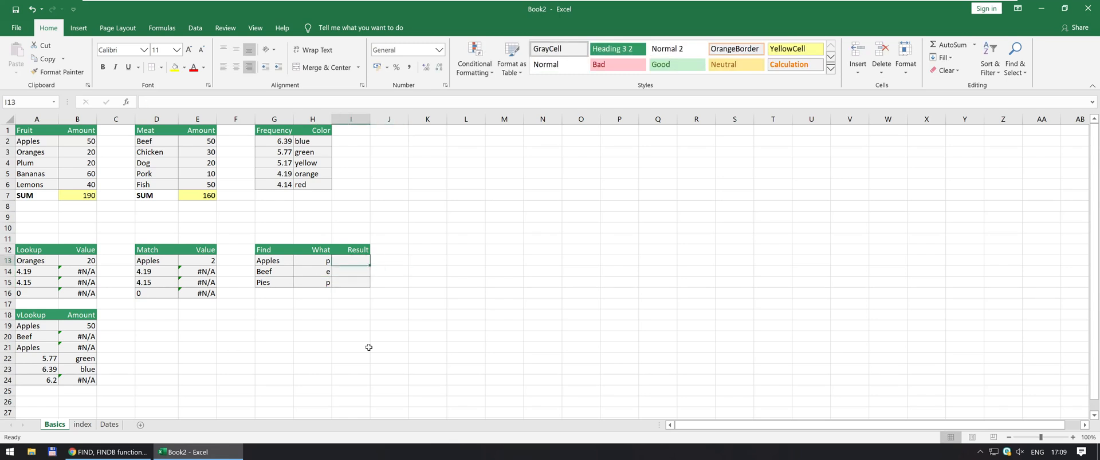
# Fill I13:I15 with =FIND(H13,G13) and change the Pies letter to capital P.
pyautogui.moveTo(350, 260); pyautogui.dragTo(351, 283)
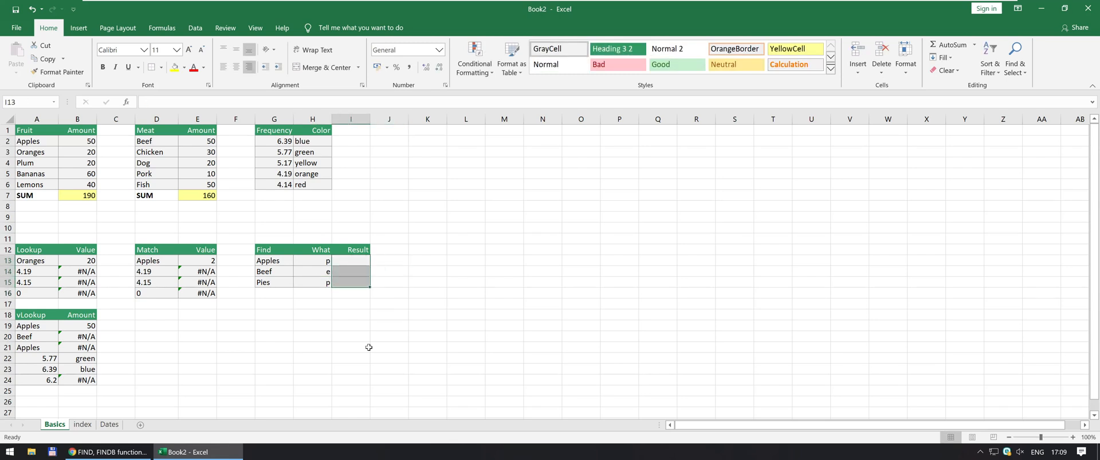
pyautogui.write('=FIND(H13,G13')
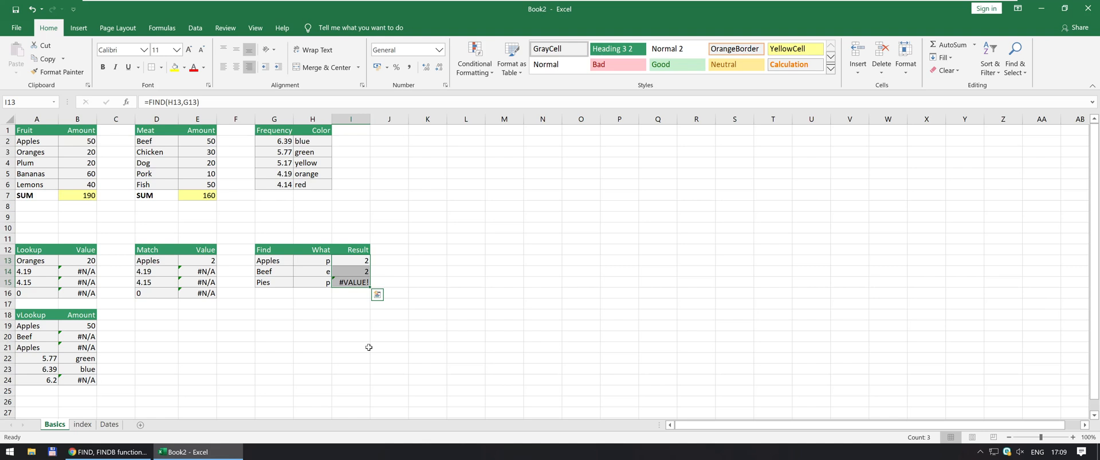
pyautogui.moveTo(309, 260)
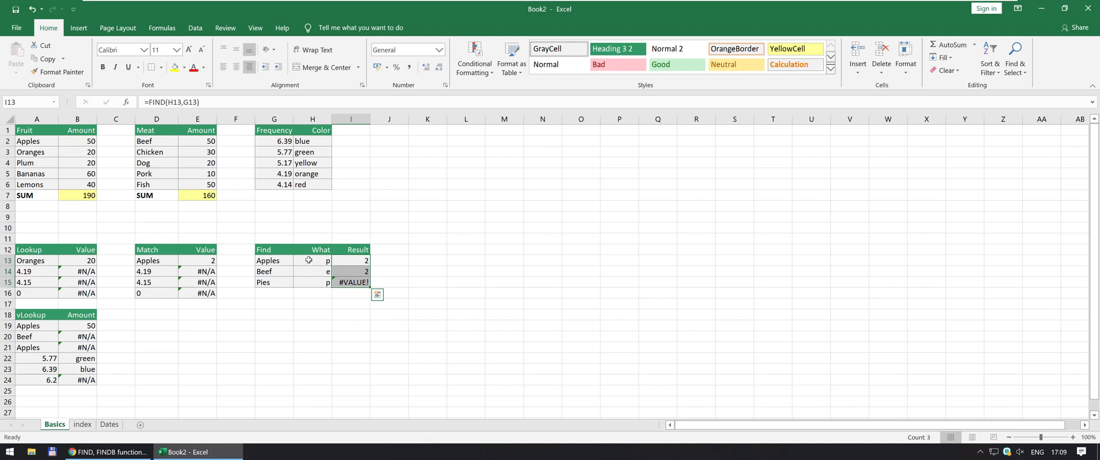
pyautogui.click(313, 260)
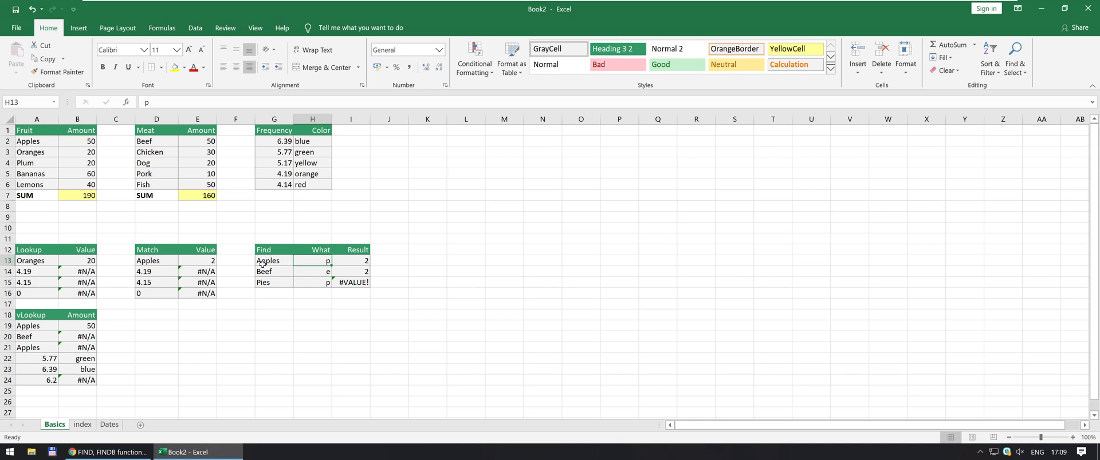
pyautogui.moveTo(253, 276)
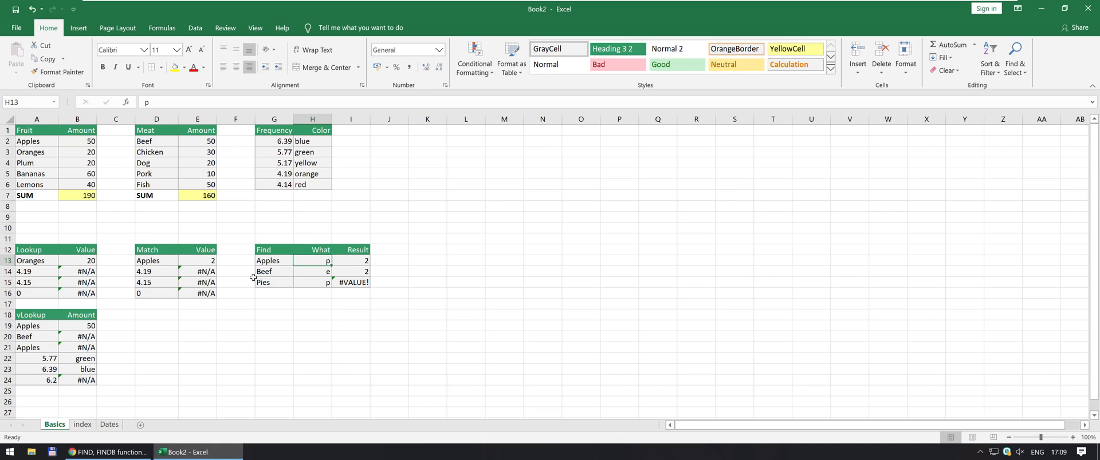
pyautogui.click(350, 282)
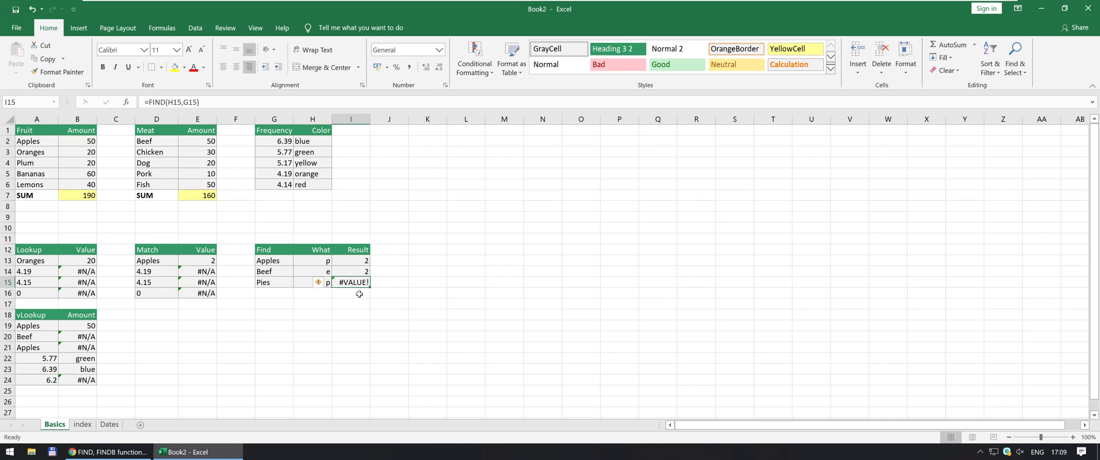
pyautogui.moveTo(276, 282)
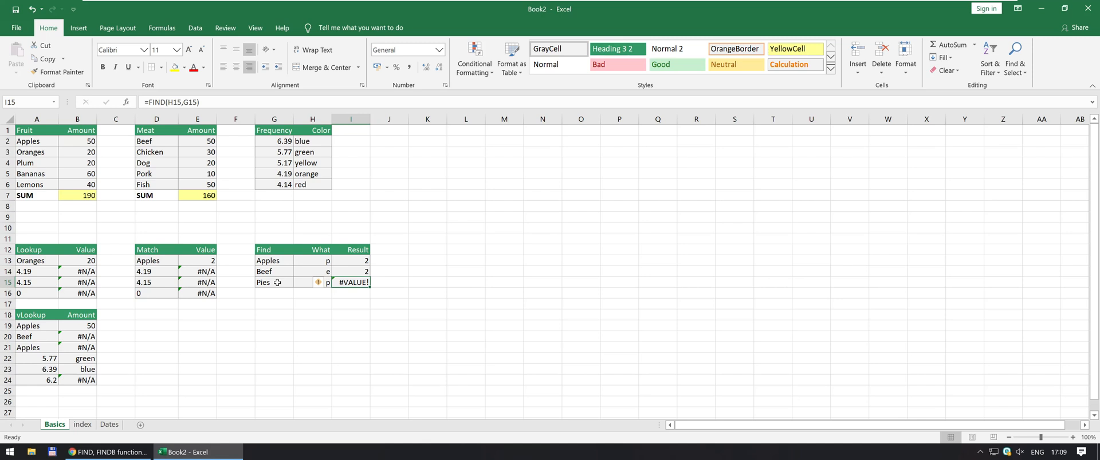
pyautogui.click(312, 282)
pyautogui.write('P')
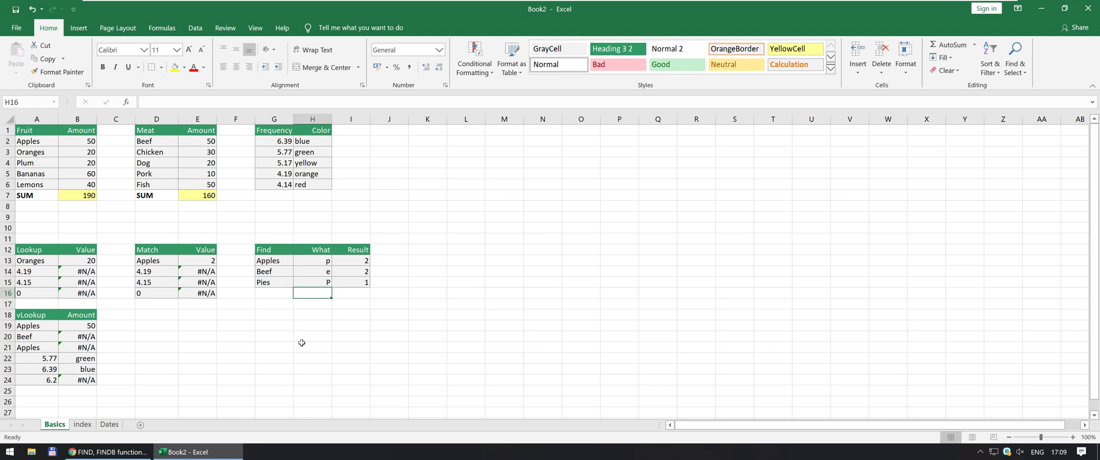
pyautogui.click(106, 451)
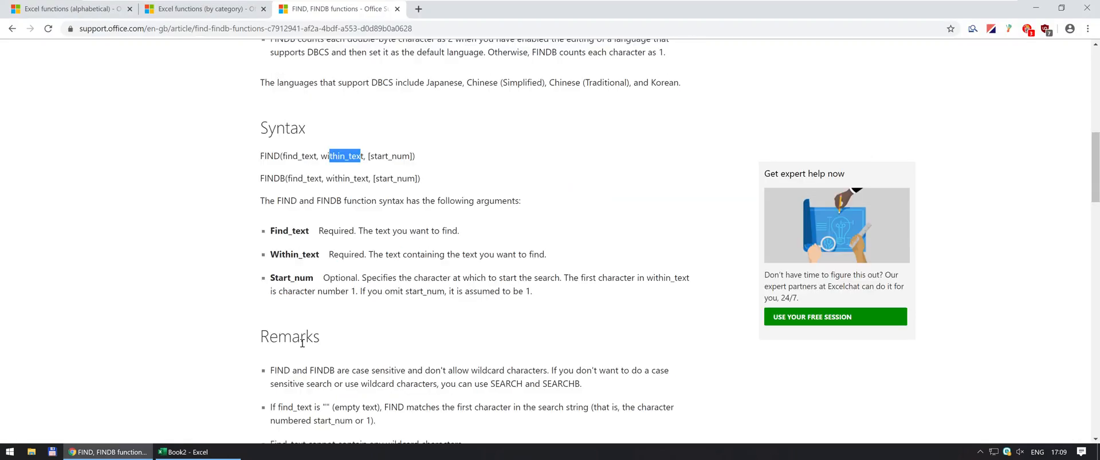
# Read the FIND article's Remarks on case sensitivity, then return to Excel.
pyautogui.scroll(-3)
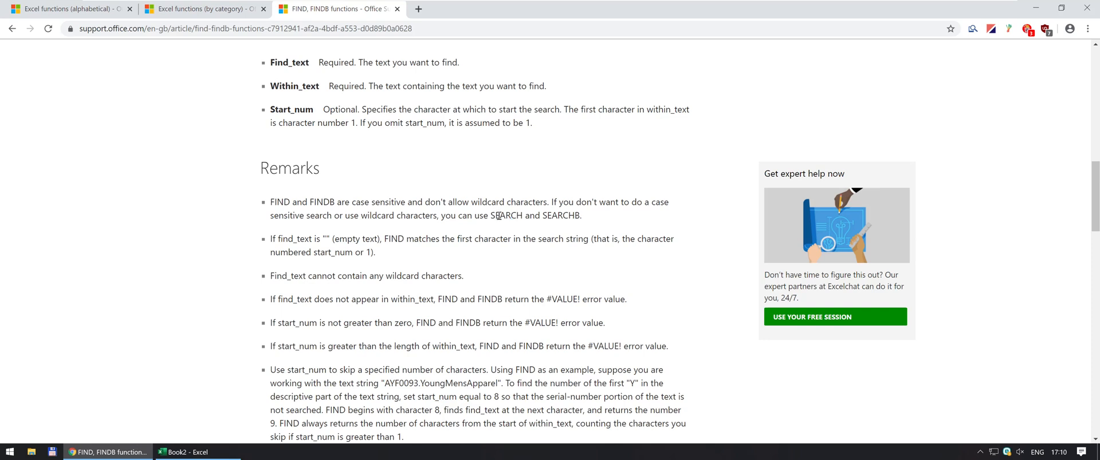
pyautogui.click(182, 451)
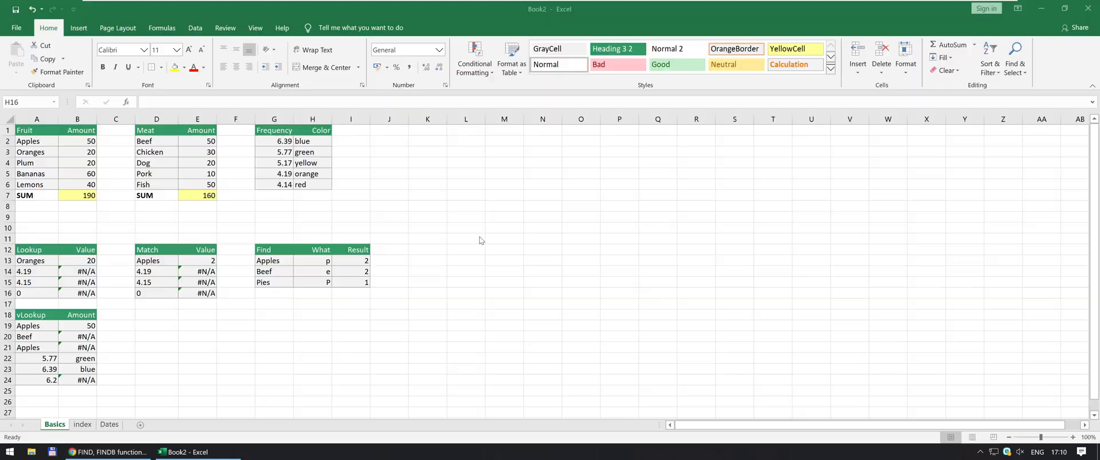
# Rewrite the Pies result as =FIND(LOWER(H15),LOWER(G15)).
pyautogui.click(312, 282)
pyautogui.write('p')
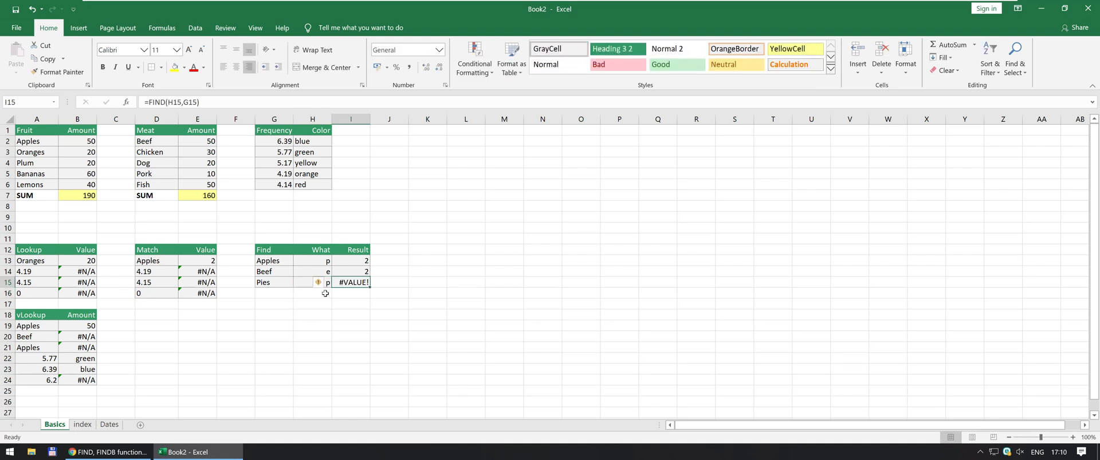
pyautogui.moveTo(171, 102)
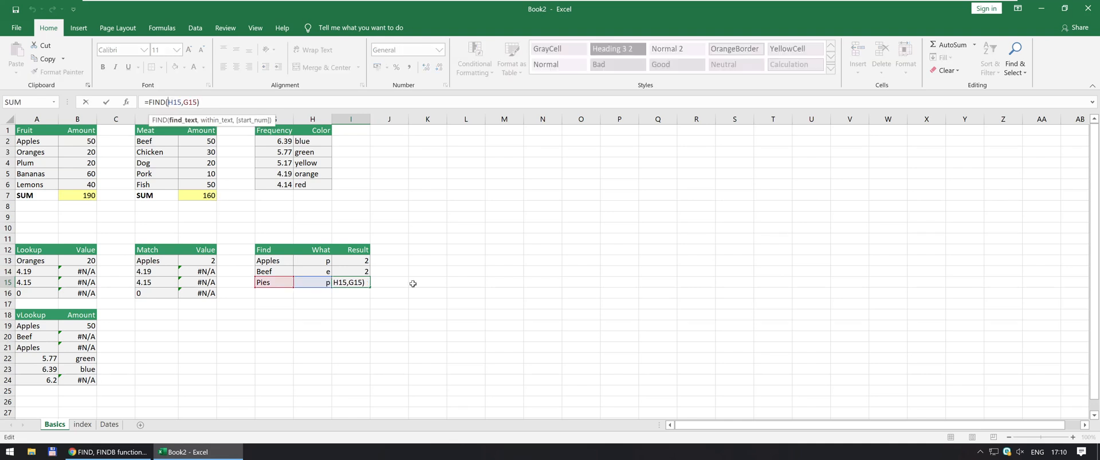
pyautogui.write('low')
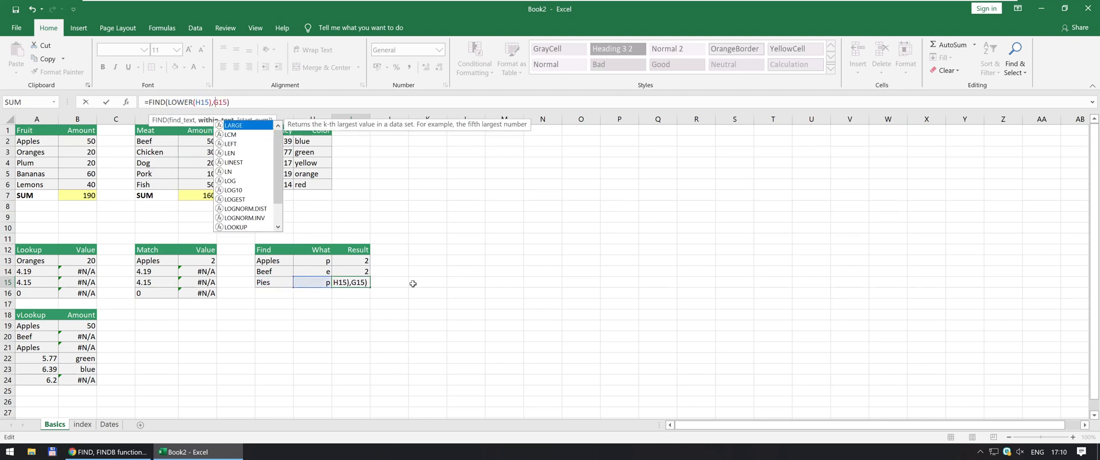
pyautogui.write('LOWER(')
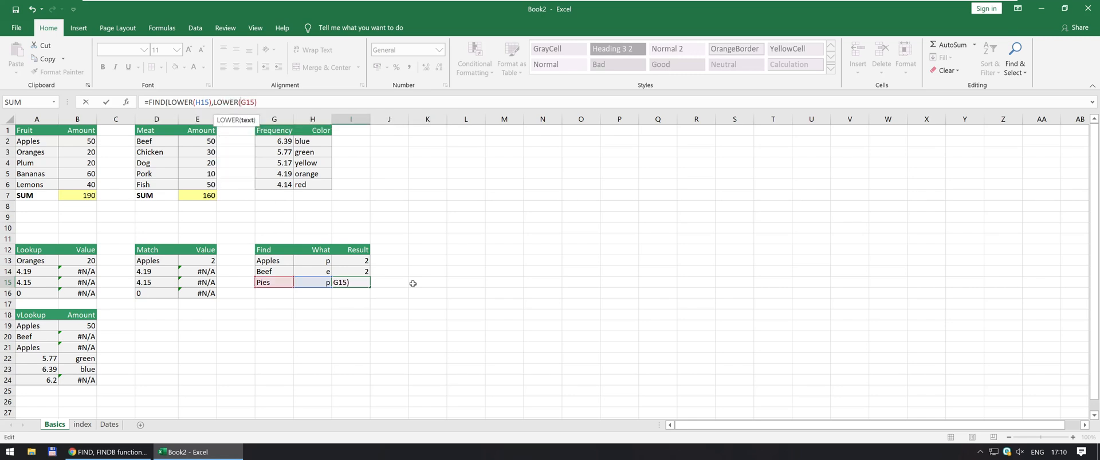
pyautogui.press('Enter')
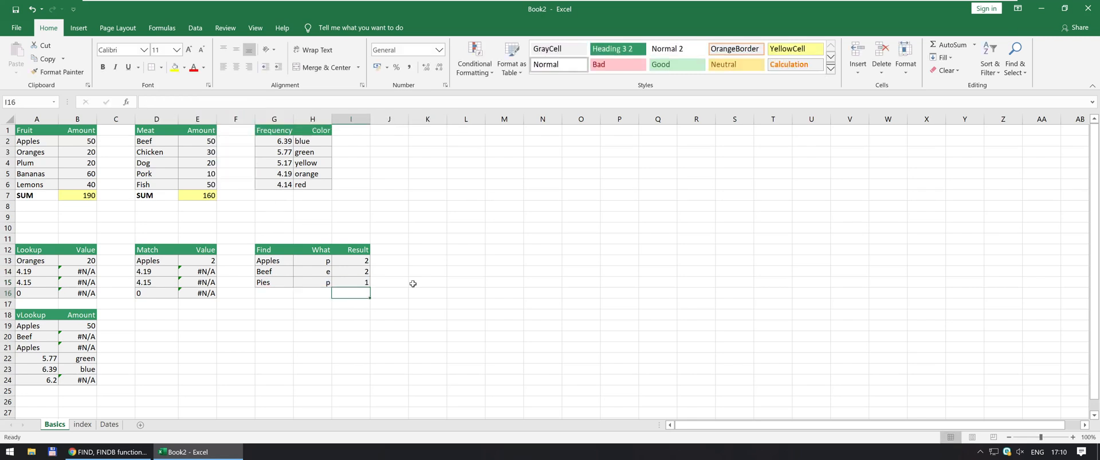
# Compare the Pies letter with the Pies and Apples FIND formulas.
pyautogui.click(312, 283)
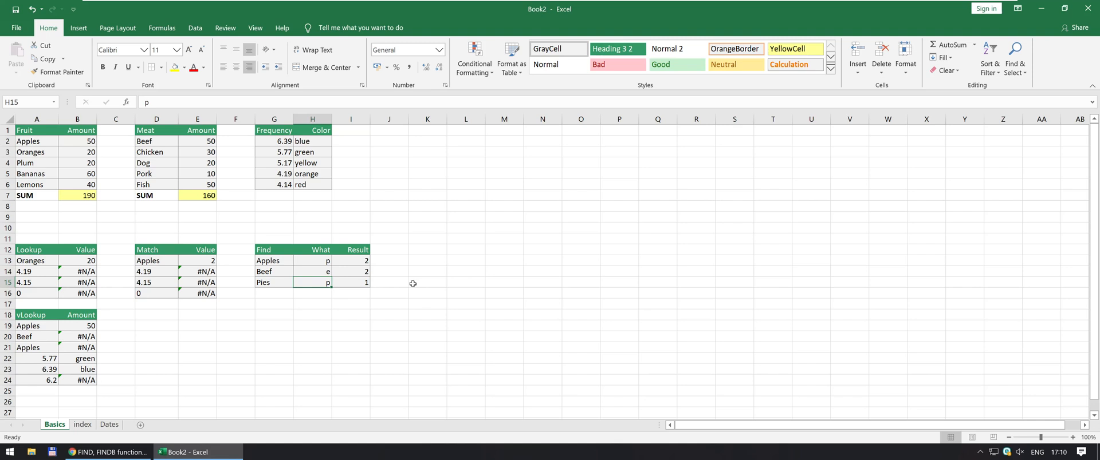
pyautogui.click(351, 282)
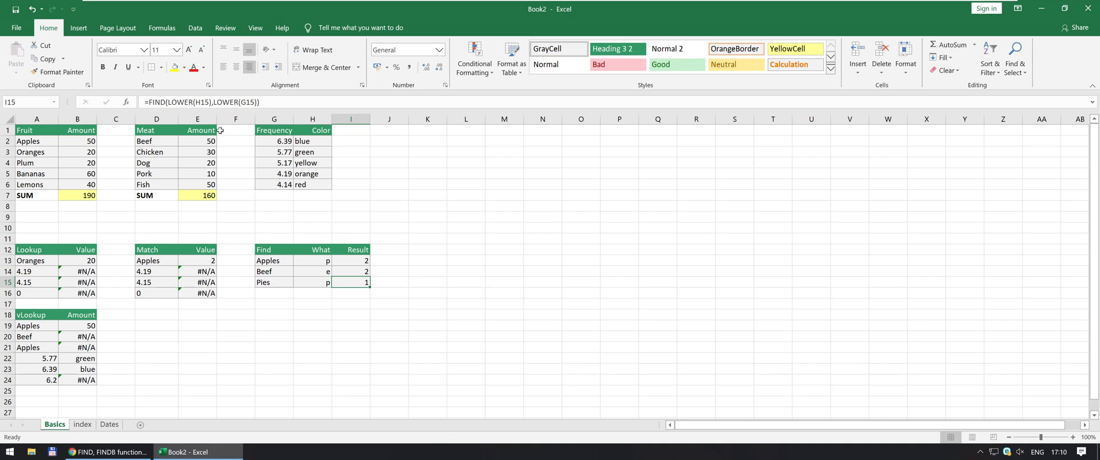
pyautogui.click(311, 283)
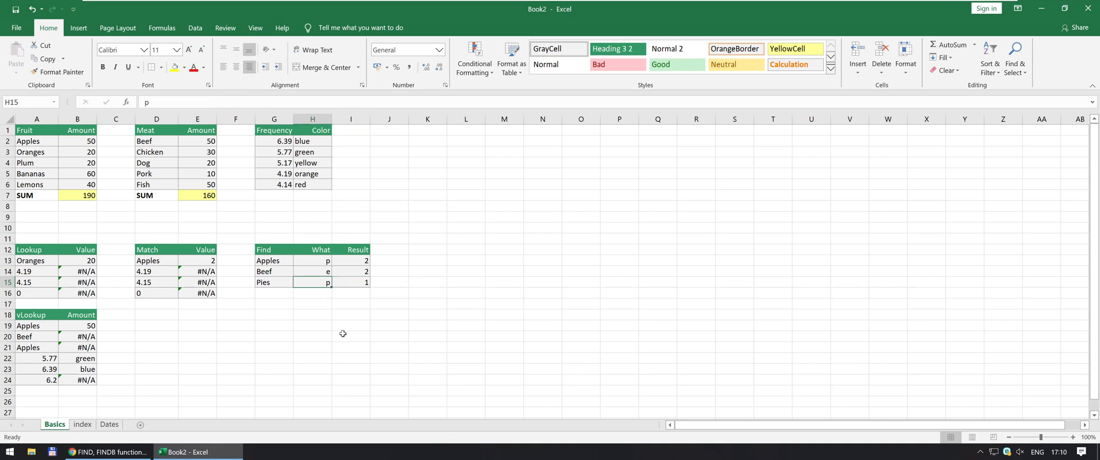
pyautogui.click(351, 282)
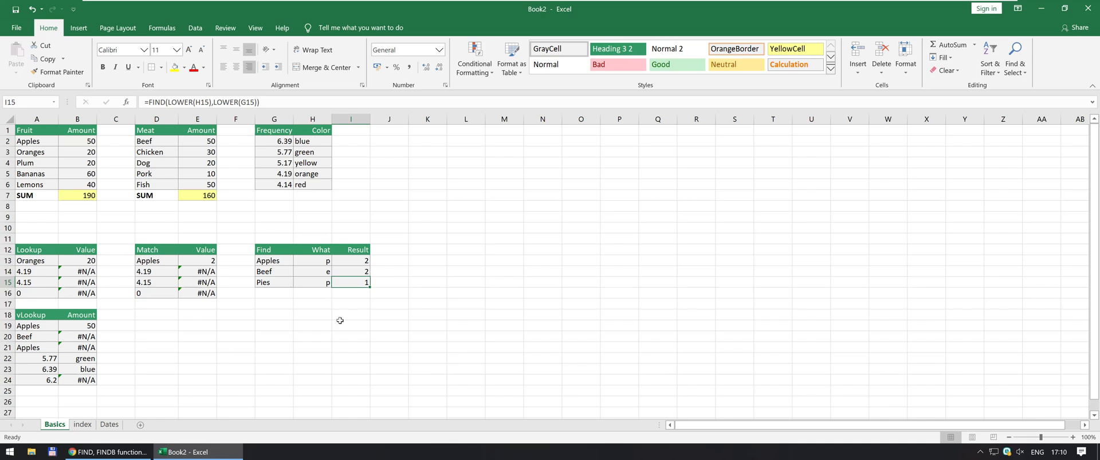
pyautogui.click(351, 261)
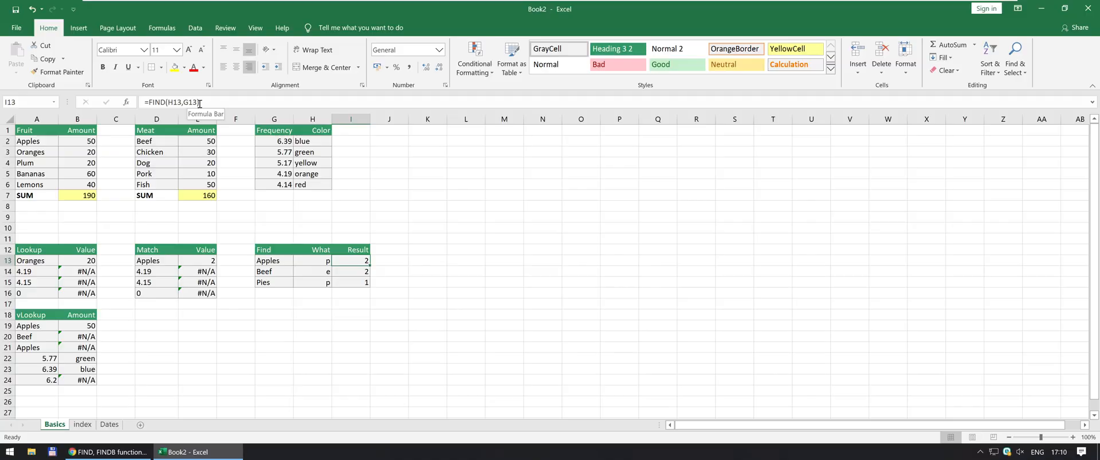
pyautogui.click(106, 452)
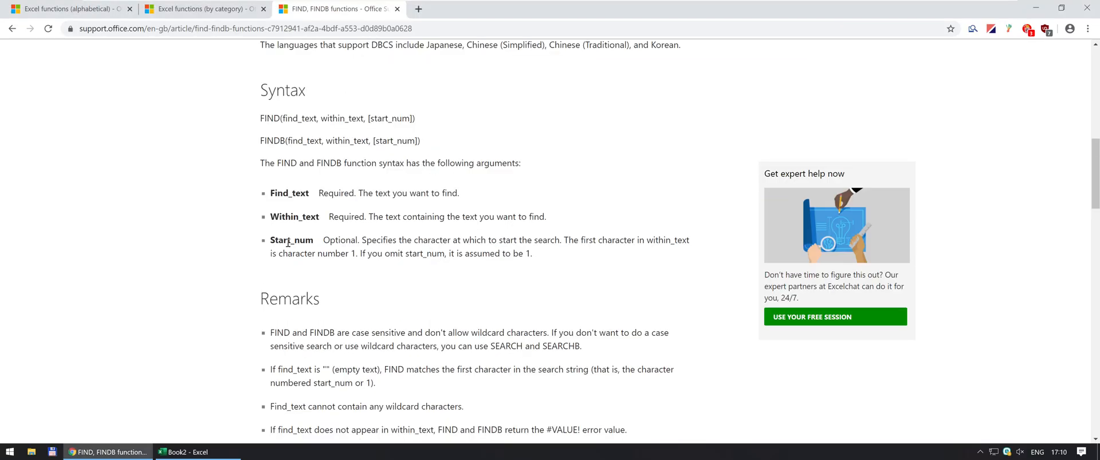
pyautogui.moveTo(465, 235)
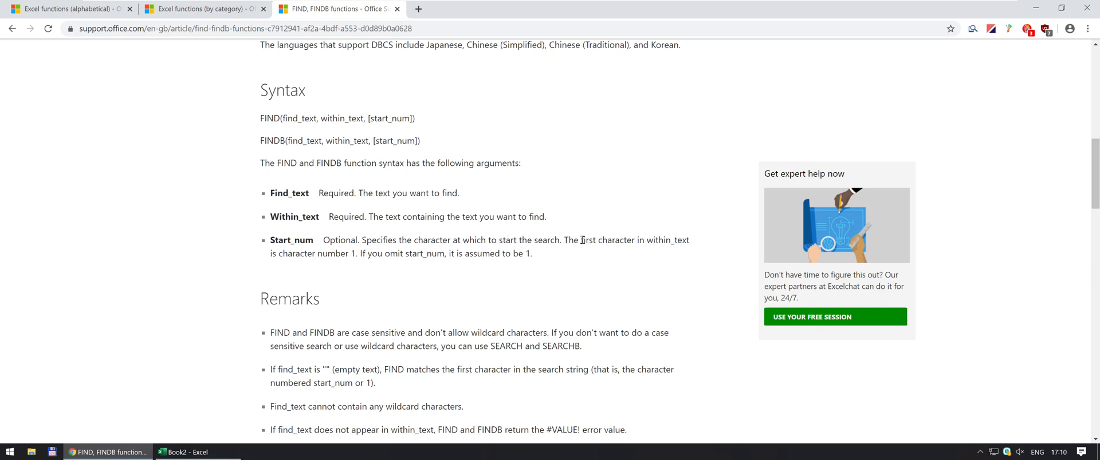
pyautogui.moveTo(577, 240)
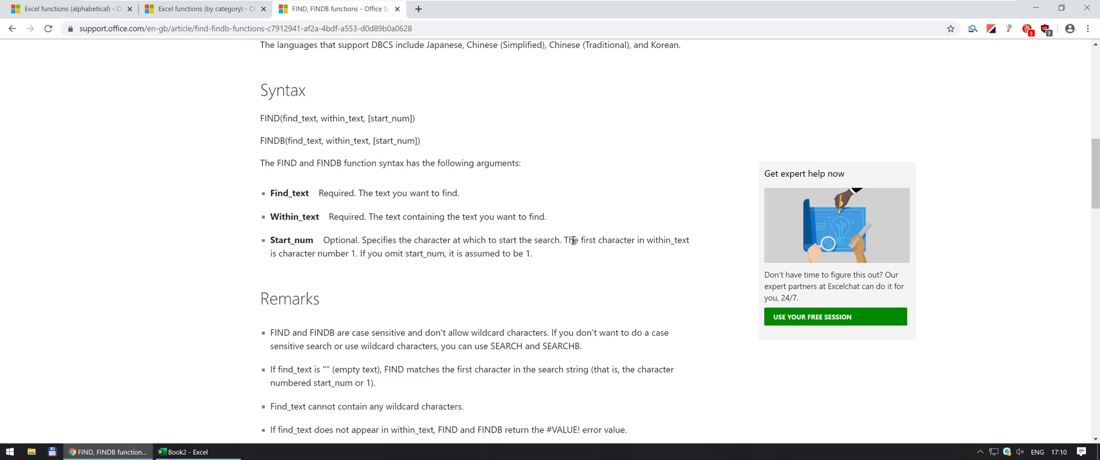
pyautogui.moveTo(588, 236)
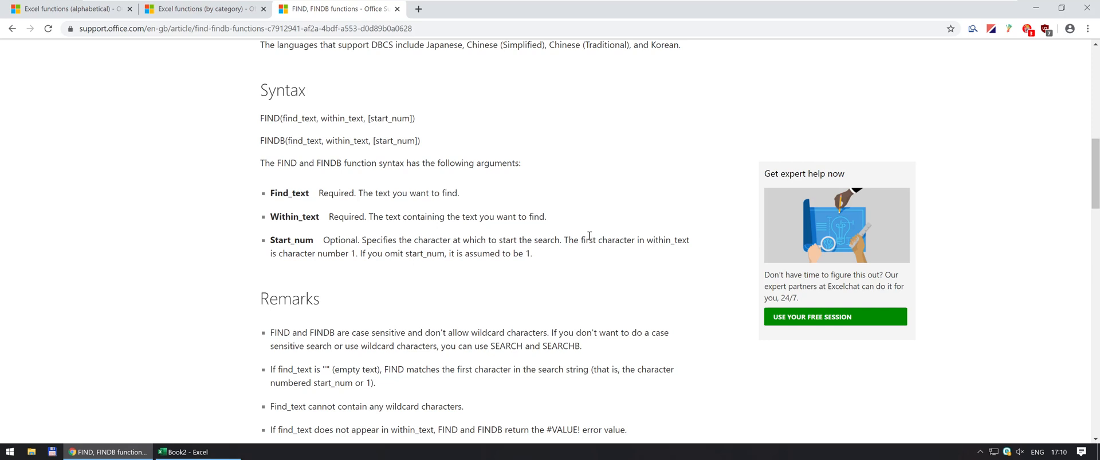
pyautogui.moveTo(367, 253)
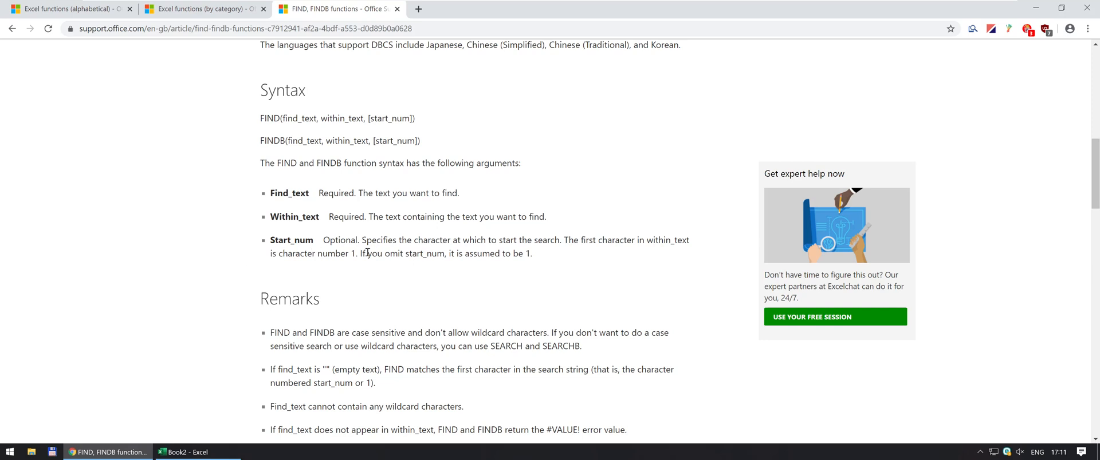
pyautogui.click(184, 452)
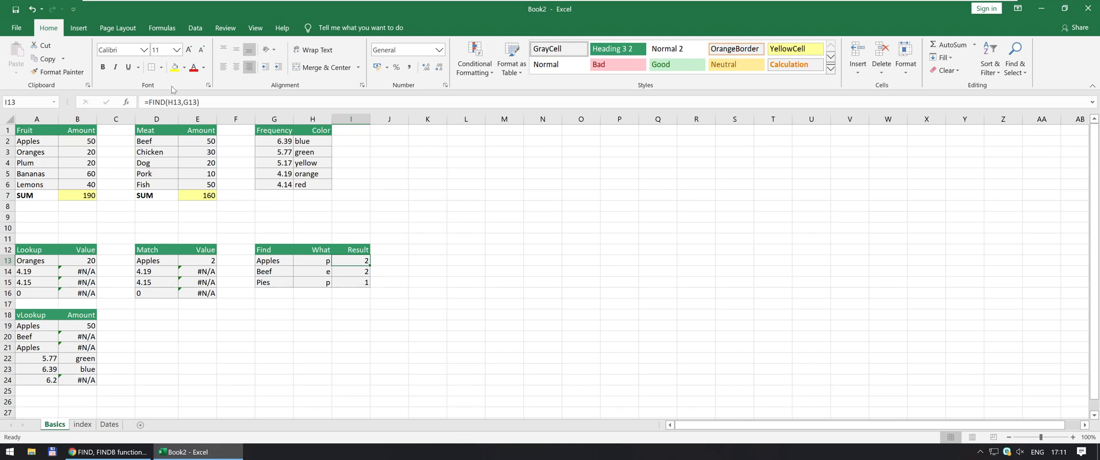
pyautogui.moveTo(247, 263)
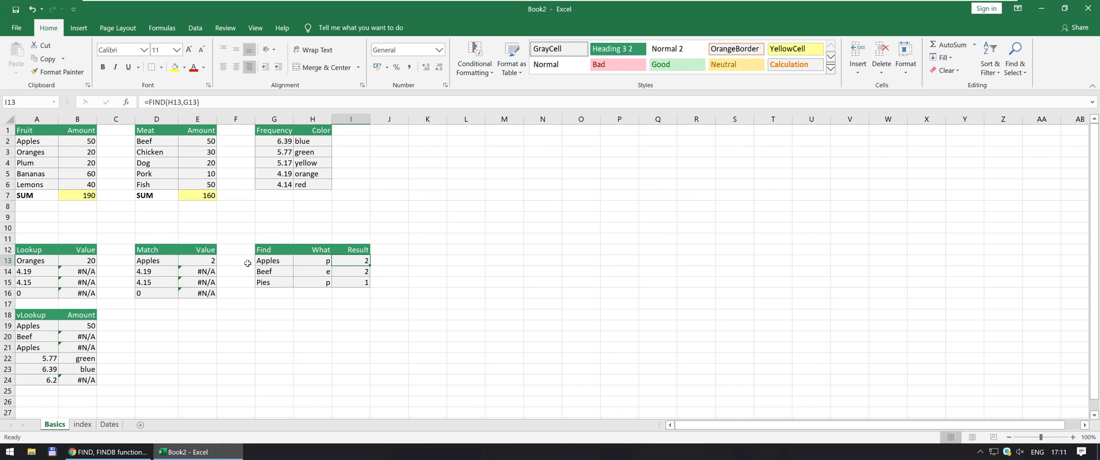
pyautogui.moveTo(267, 261)
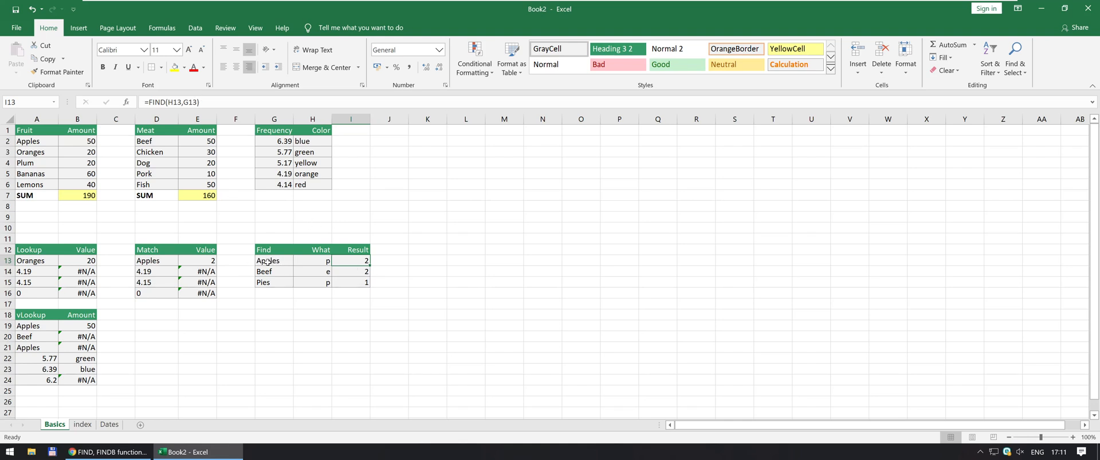
# Add start_num 3 to the Apples formula, making it =FIND(H13,G13,3).
pyautogui.doubleClick(350, 261)
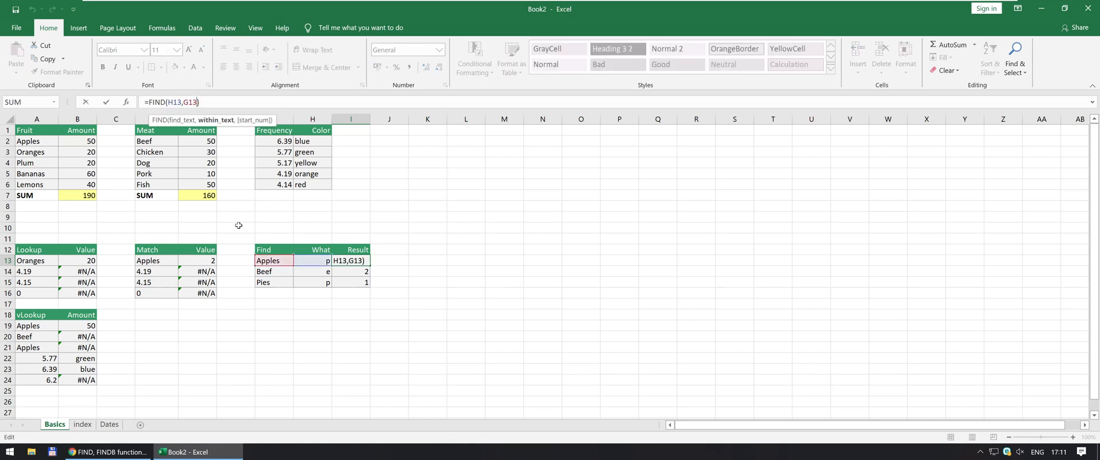
pyautogui.write(',3')
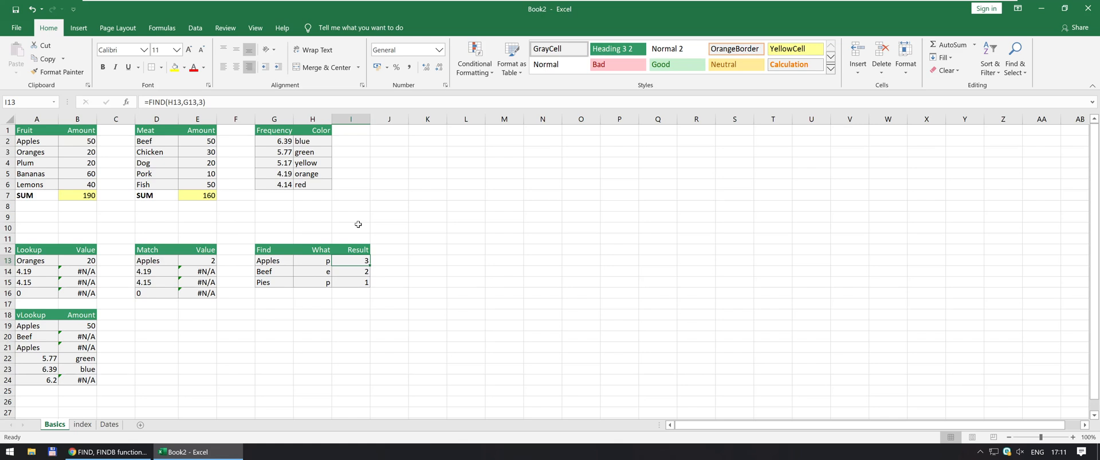
pyautogui.moveTo(391, 271)
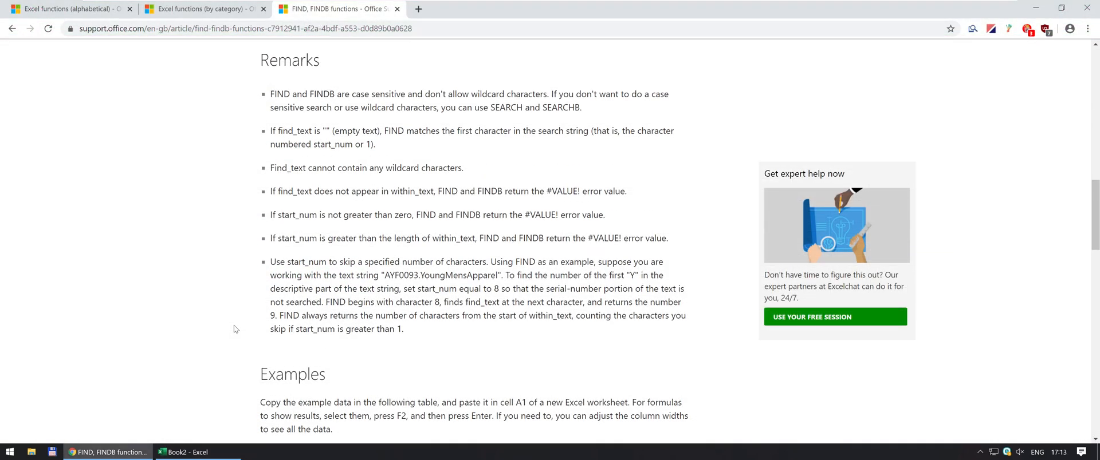
pyautogui.moveTo(391, 117)
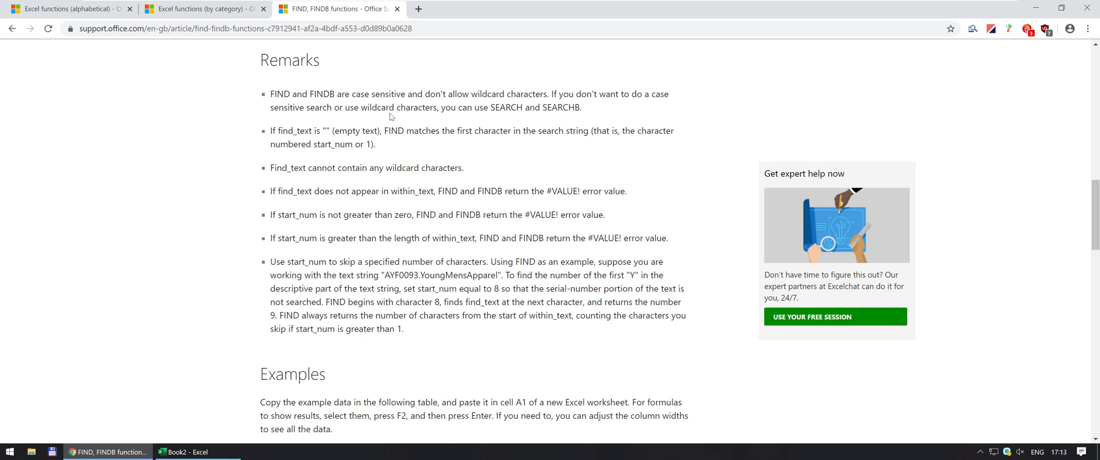
pyautogui.moveTo(610, 109)
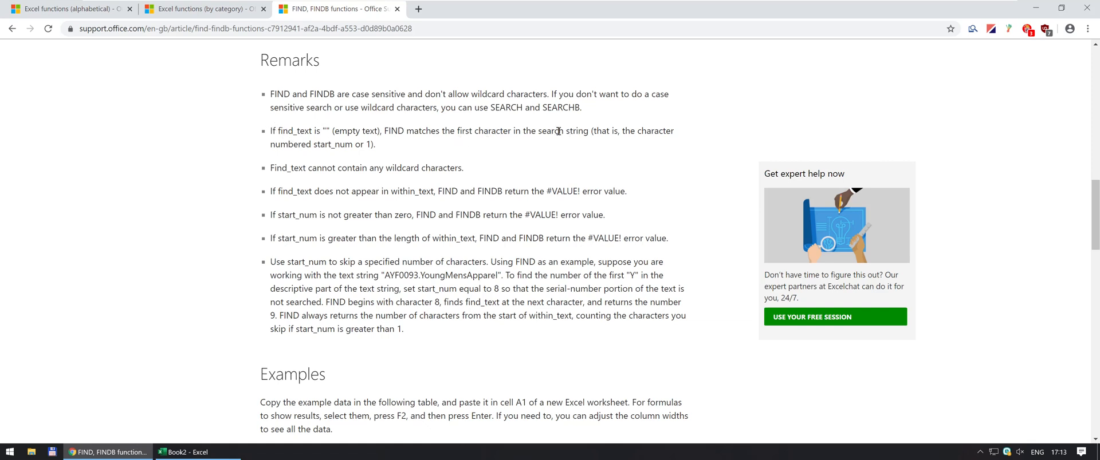
pyautogui.moveTo(596, 132)
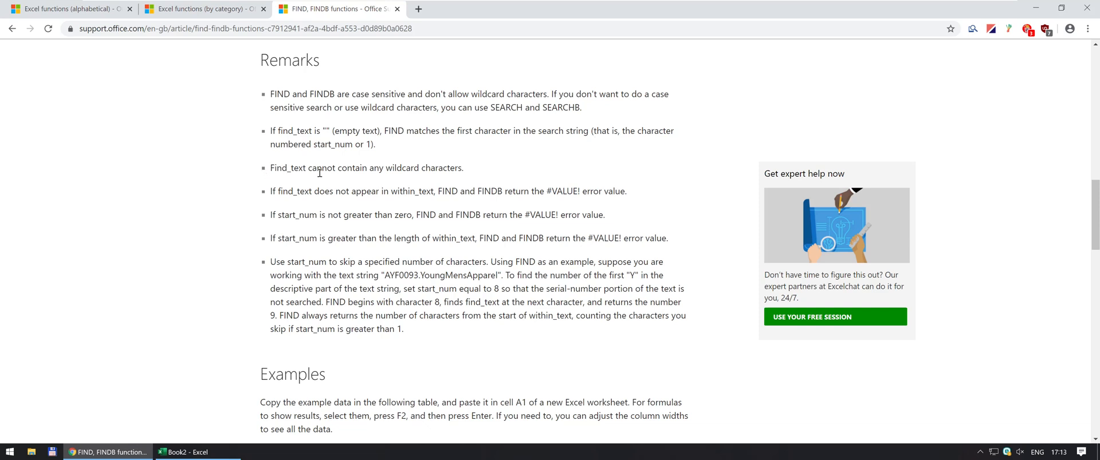
pyautogui.moveTo(287, 168)
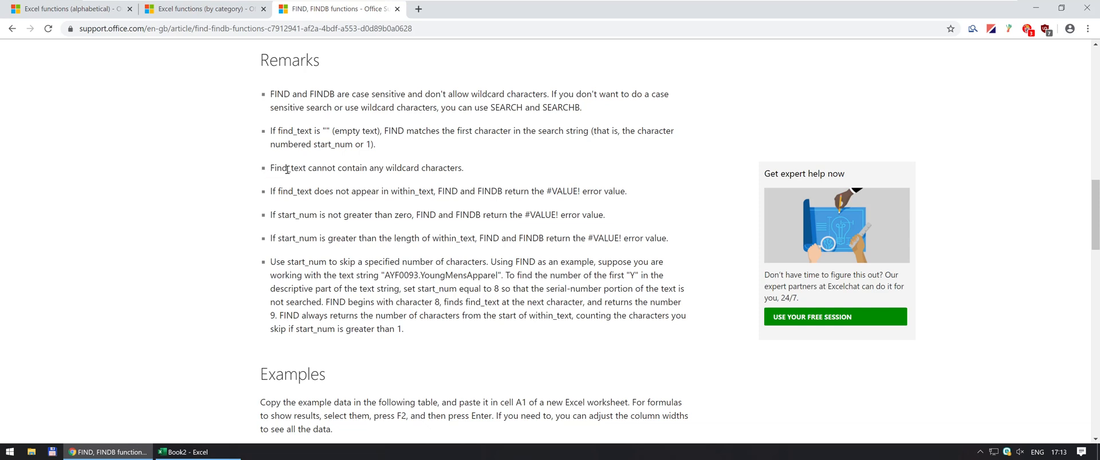
pyautogui.moveTo(378, 190)
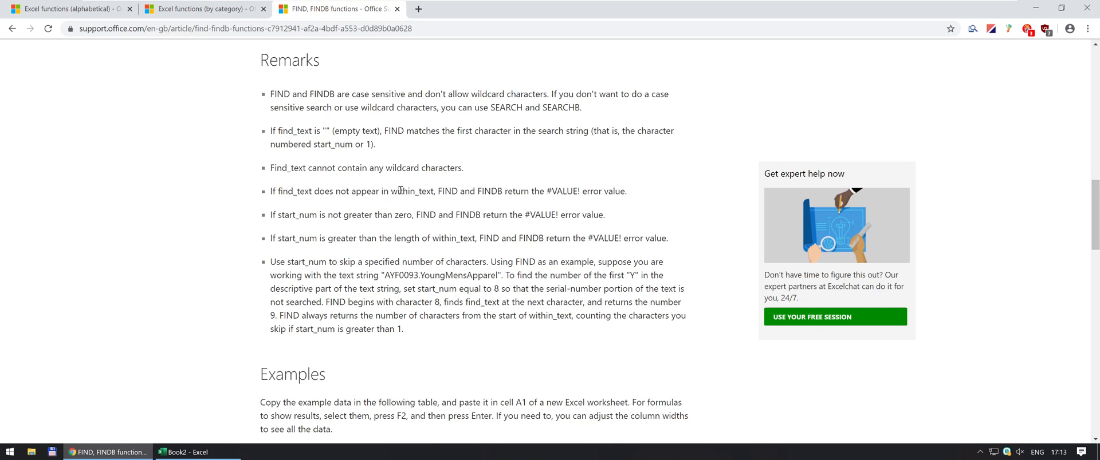
pyautogui.moveTo(562, 195)
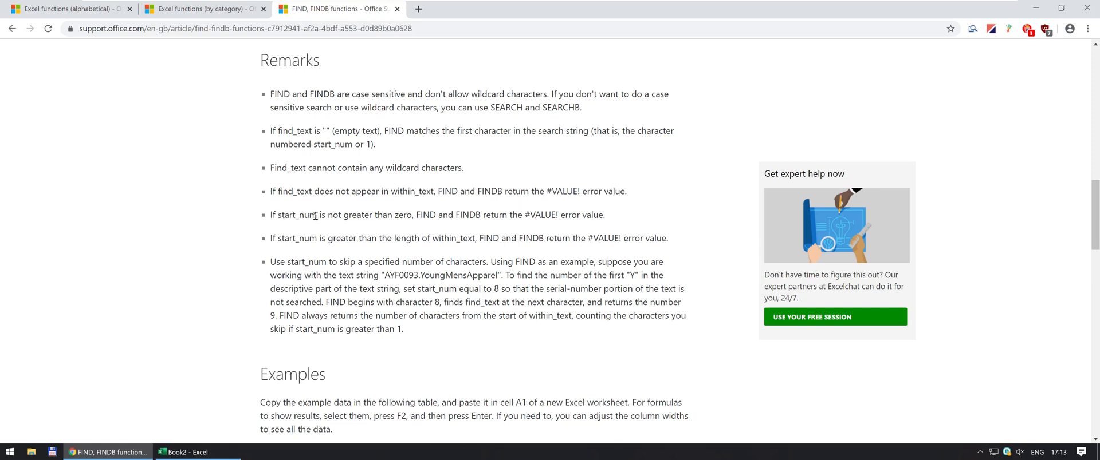
pyautogui.moveTo(406, 216)
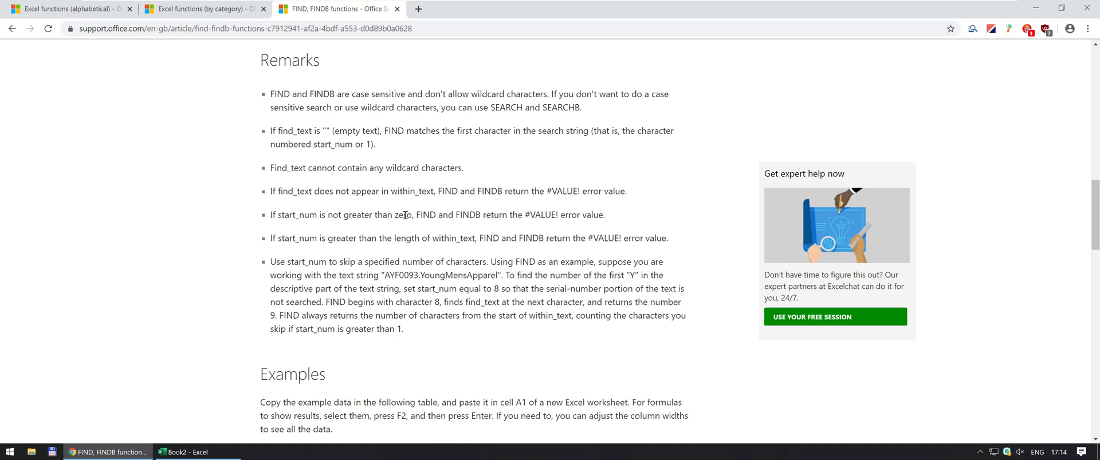
pyautogui.moveTo(544, 212)
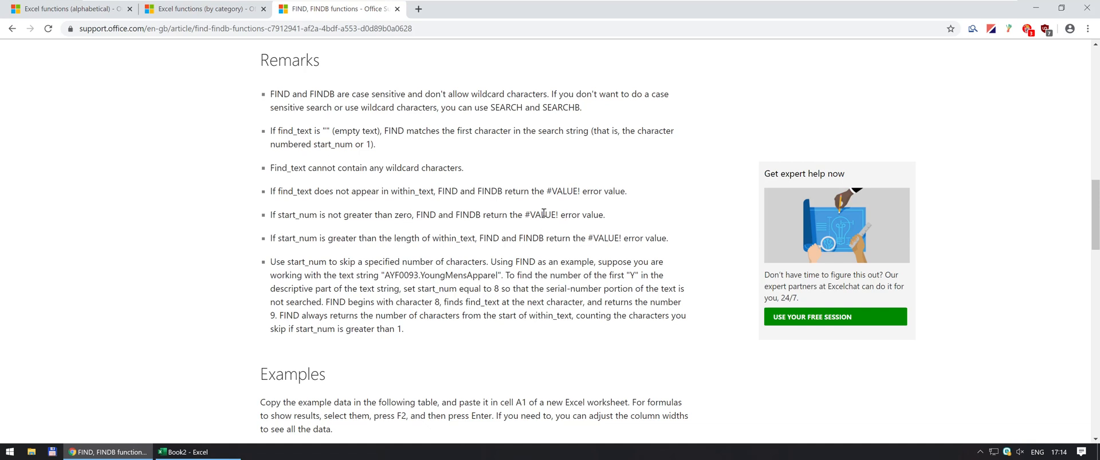
pyautogui.moveTo(316, 241)
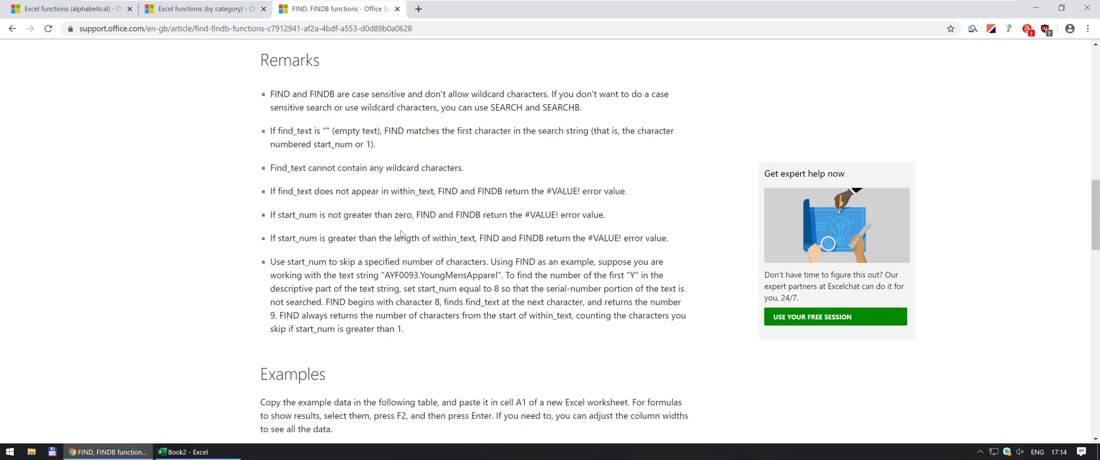
pyautogui.moveTo(391, 233)
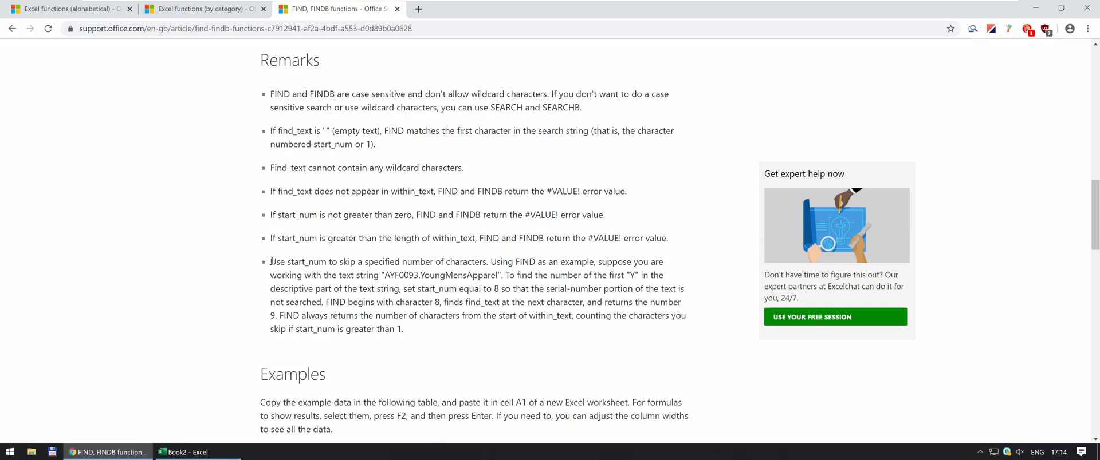
# Highlight the start_num notes in the FIND article's Remarks section.
pyautogui.moveTo(269, 262); pyautogui.dragTo(404, 329)
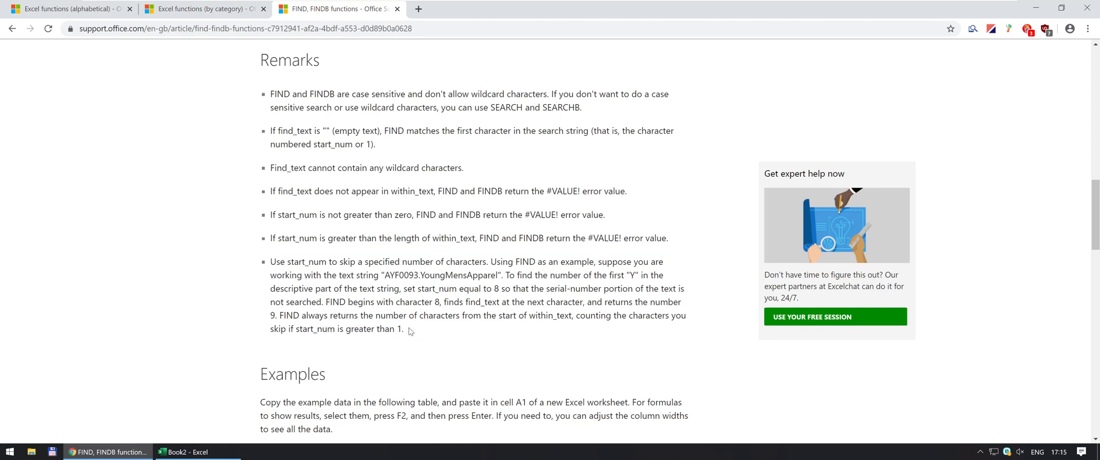
pyautogui.moveTo(291, 275)
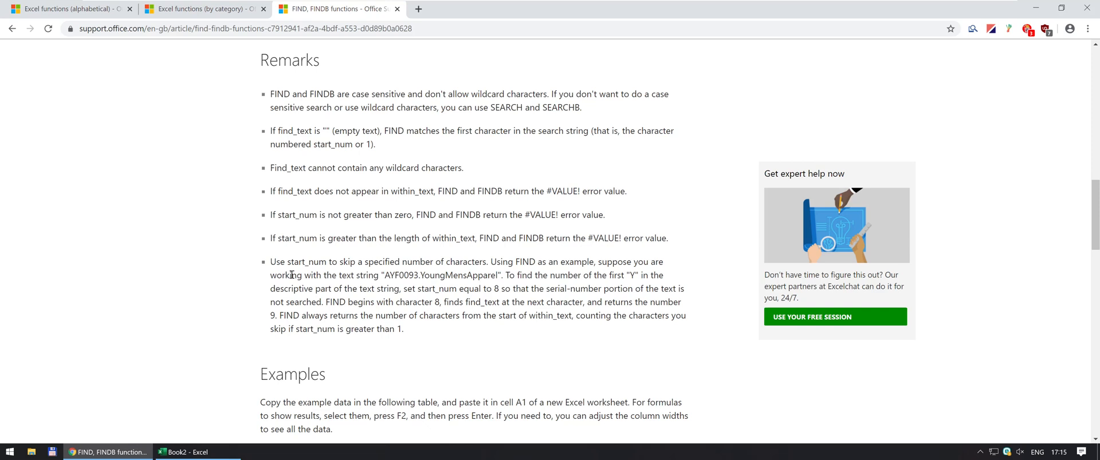